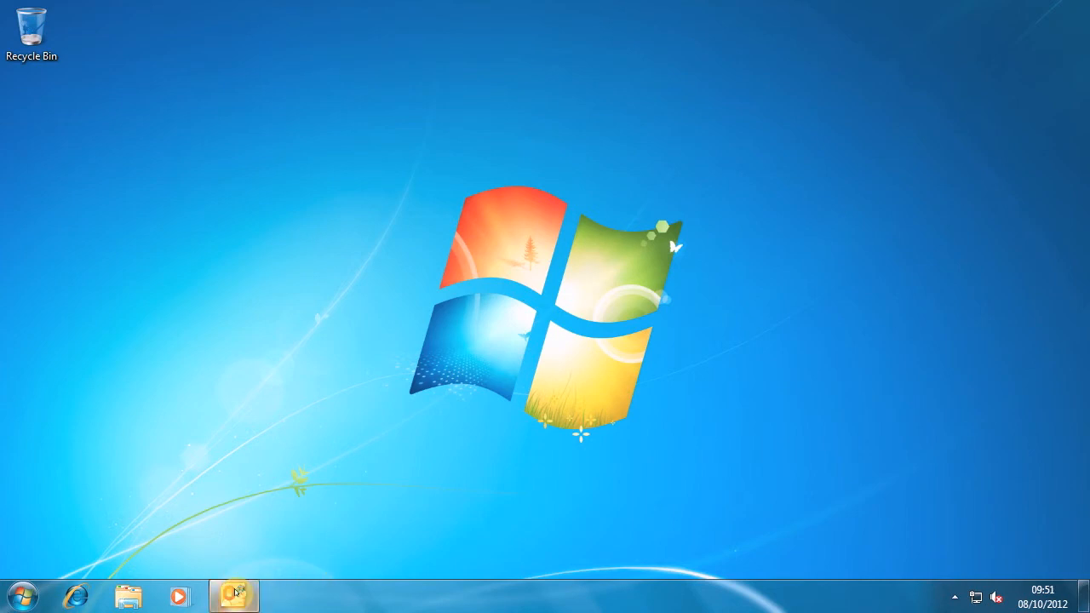
# - Show the Outlook mailbox Inbox with its archived message
pyautogui.click(235, 596)
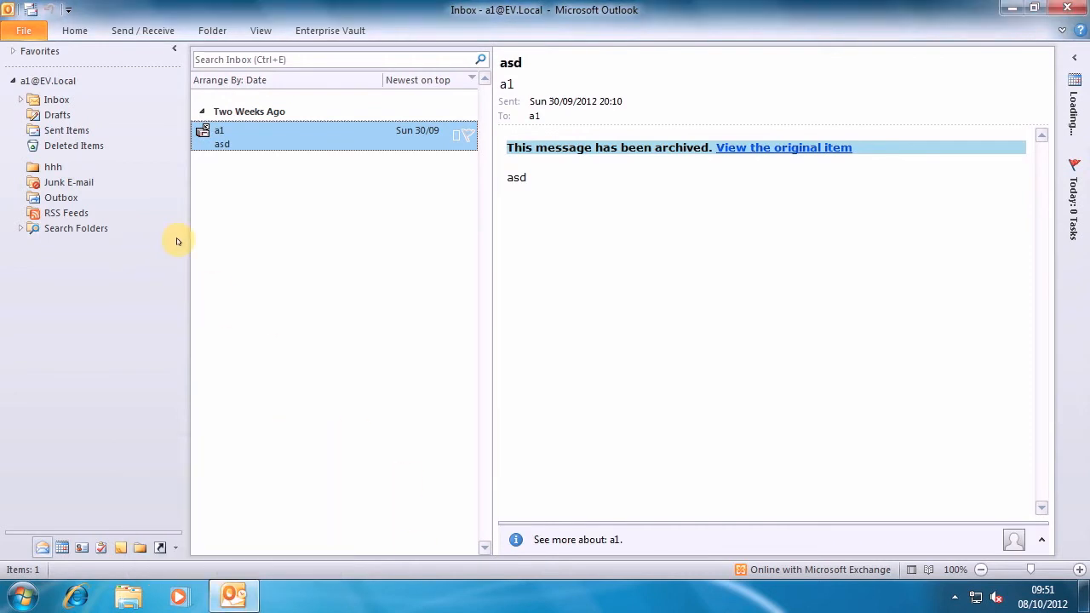
# - View the Sent Items folder's Properties with its Enterprise Vault archiving policy
pyautogui.rightClick(65, 130)
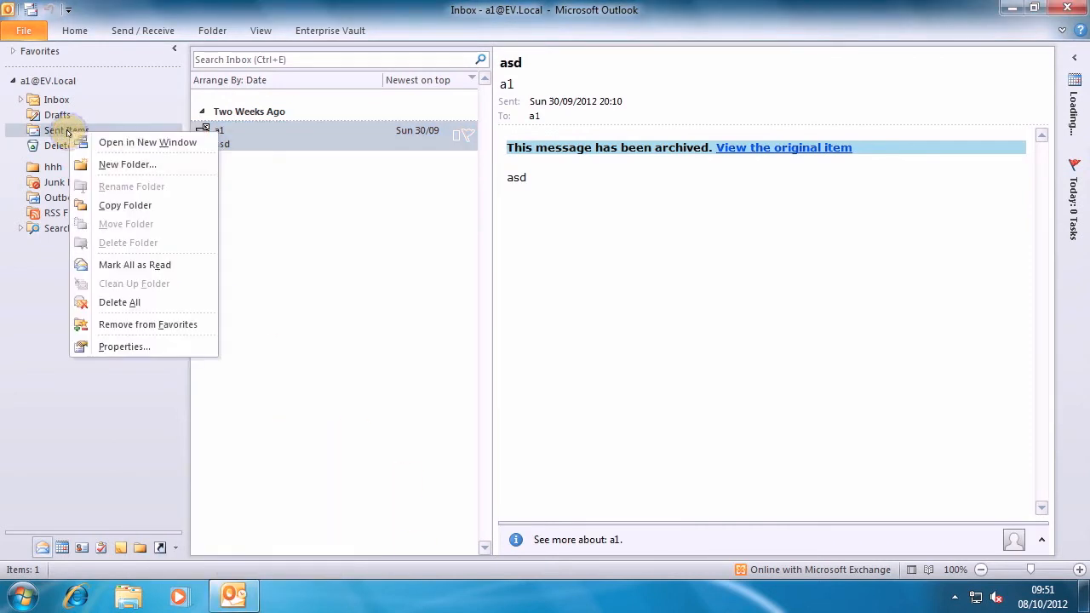
pyautogui.moveTo(122, 346)
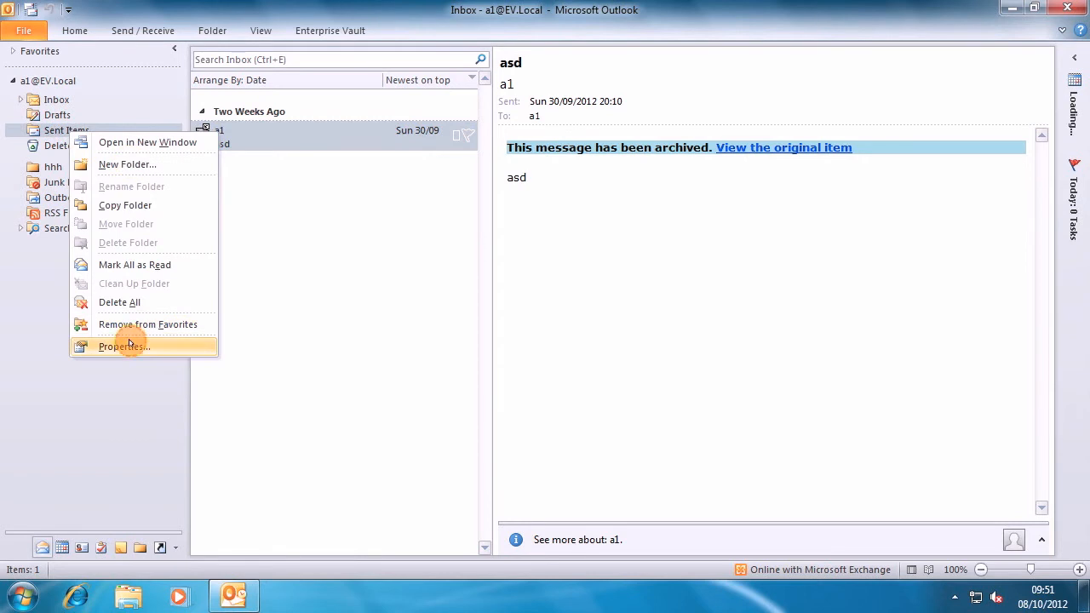
pyautogui.click(123, 346)
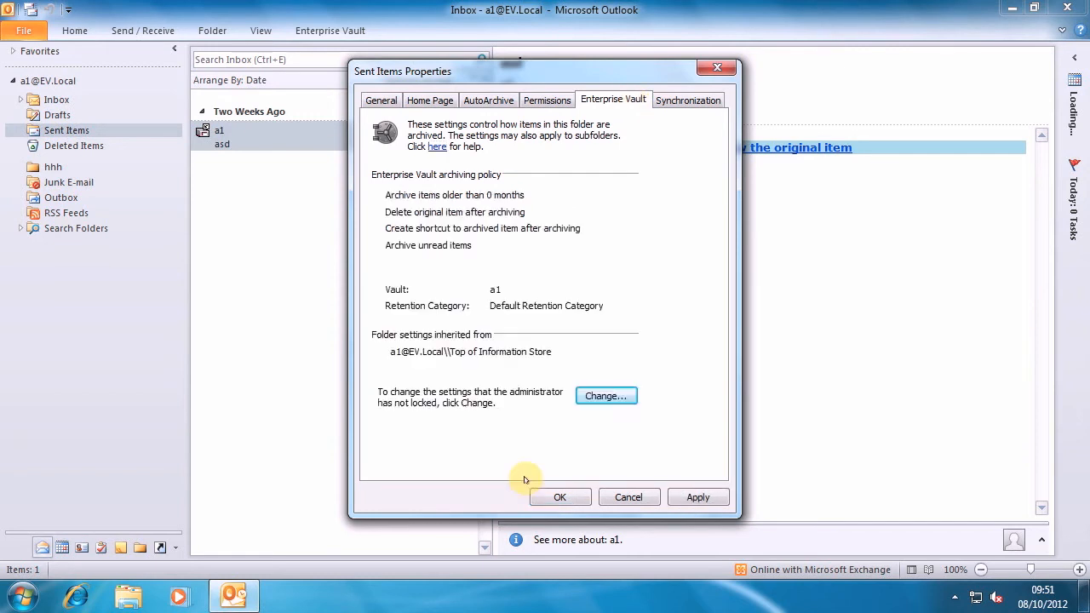
pyautogui.moveTo(705, 272)
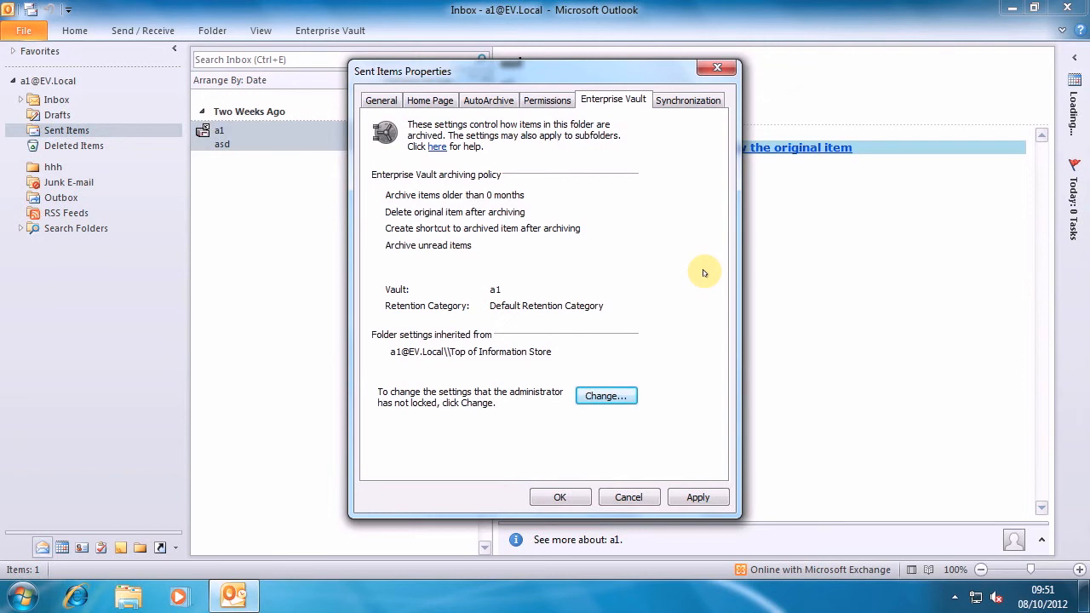
pyautogui.moveTo(699, 269)
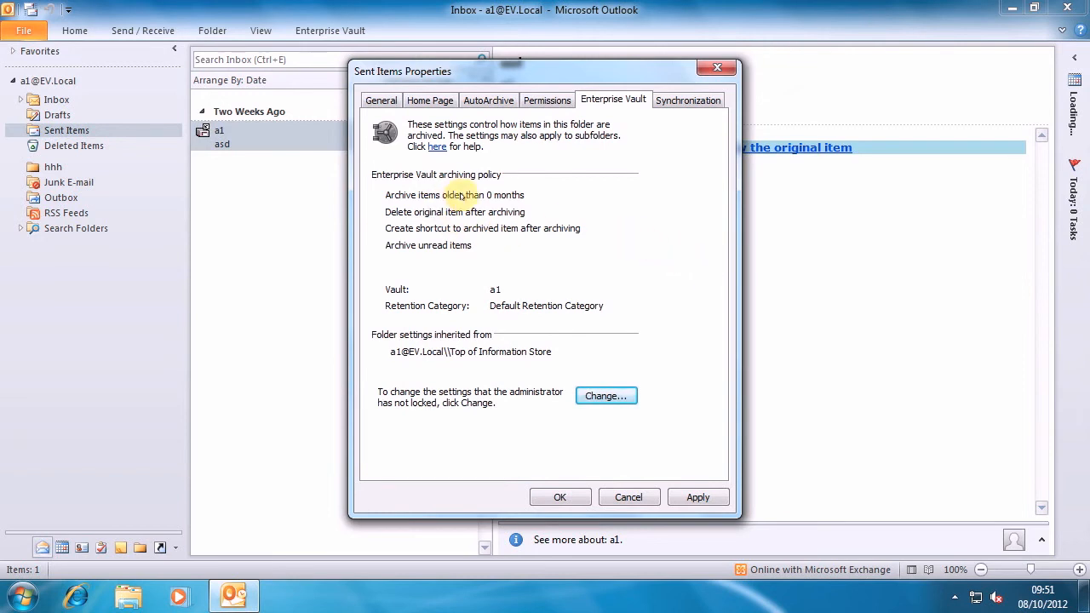
pyautogui.moveTo(497, 245)
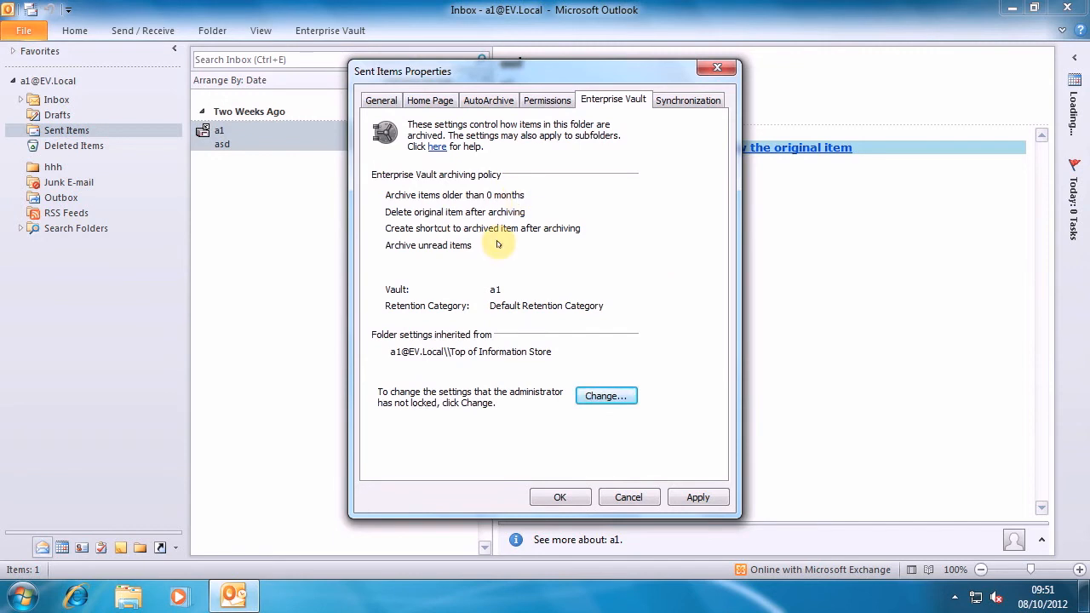
pyautogui.moveTo(558, 278)
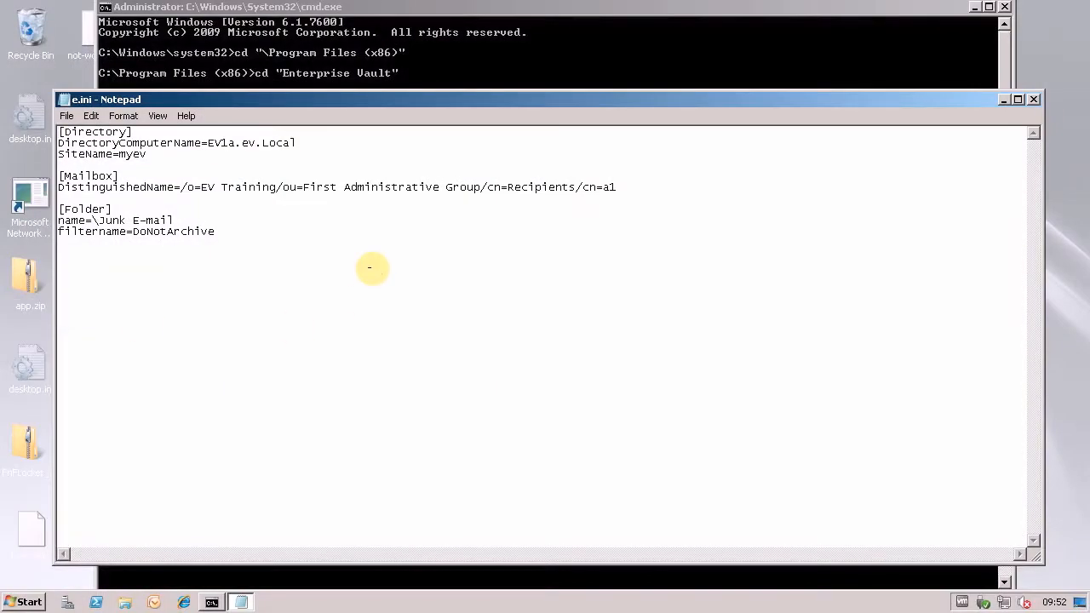
pyautogui.moveTo(327, 256)
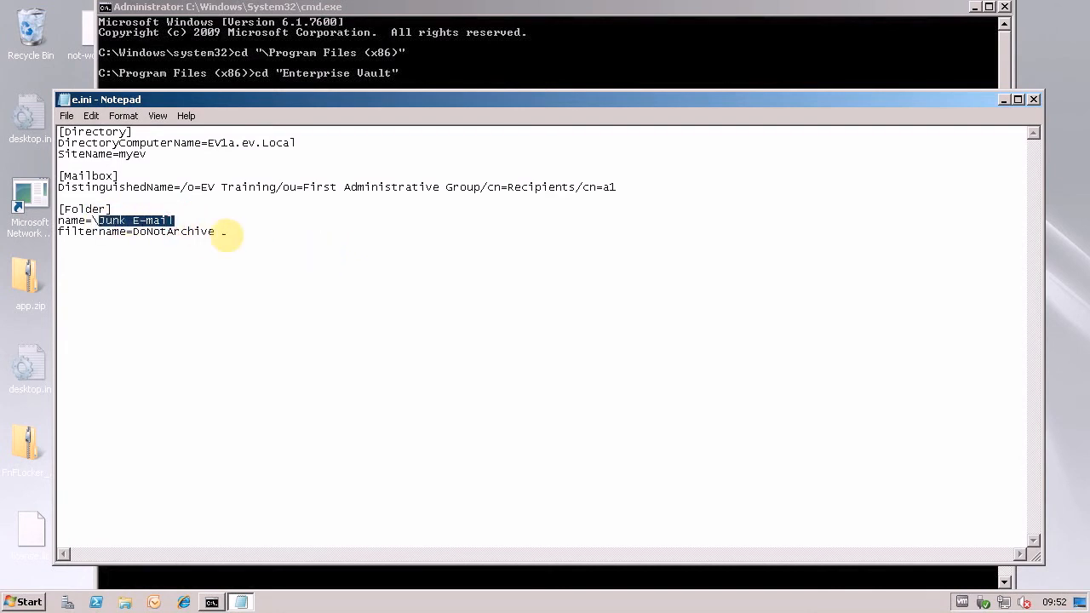
# - Retarget e.ini's [Folder] section to Sent Items with DoNotArchive and save the file
pyautogui.write('Sent Items')
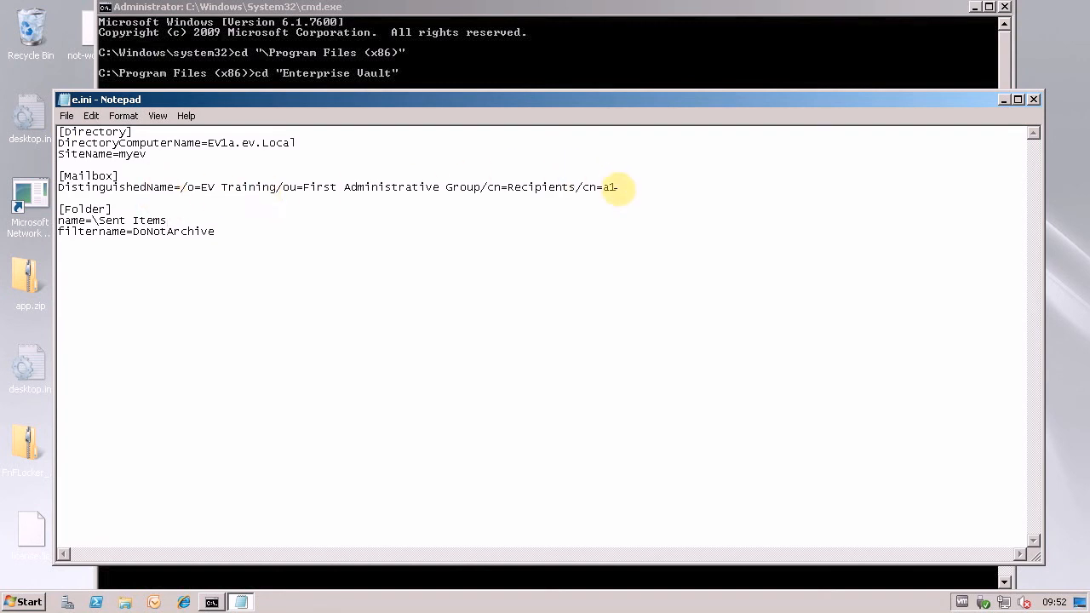
pyautogui.doubleClick(604, 186)
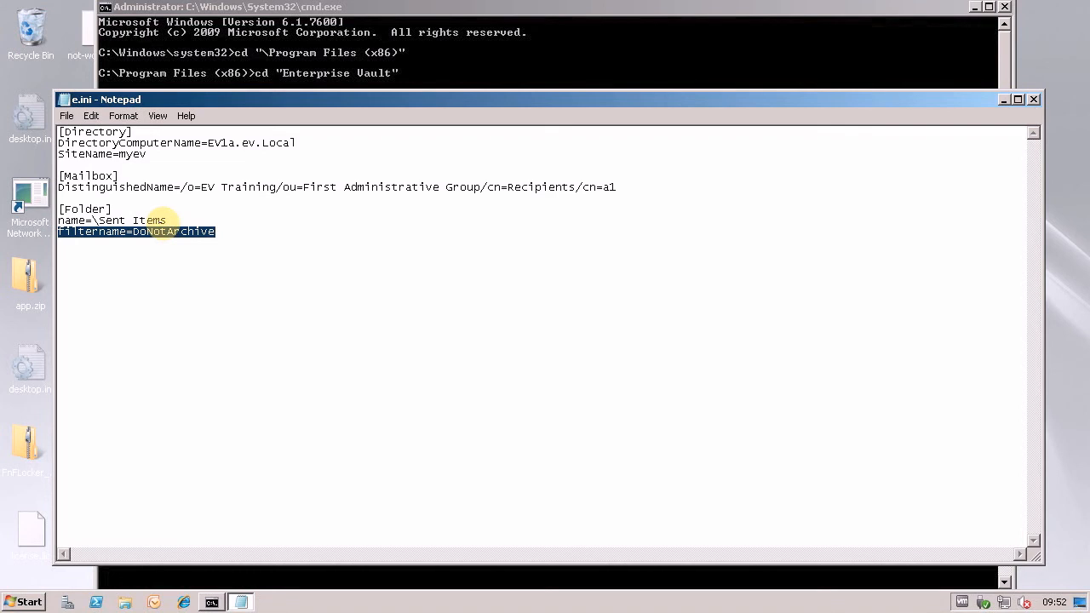
pyautogui.click(1033, 99)
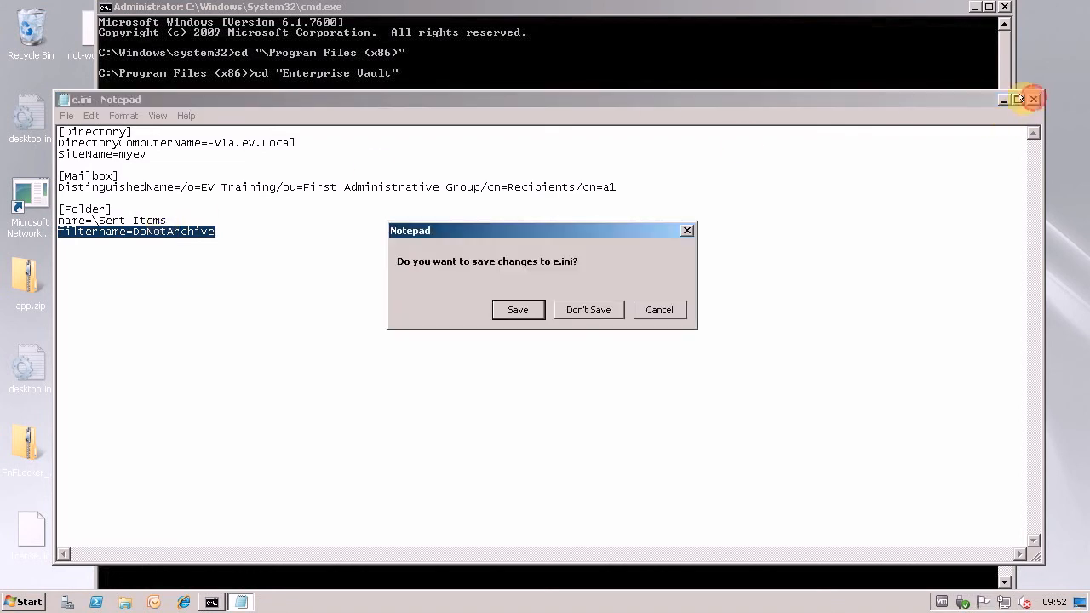
pyautogui.click(587, 310)
pyautogui.write('exch1')
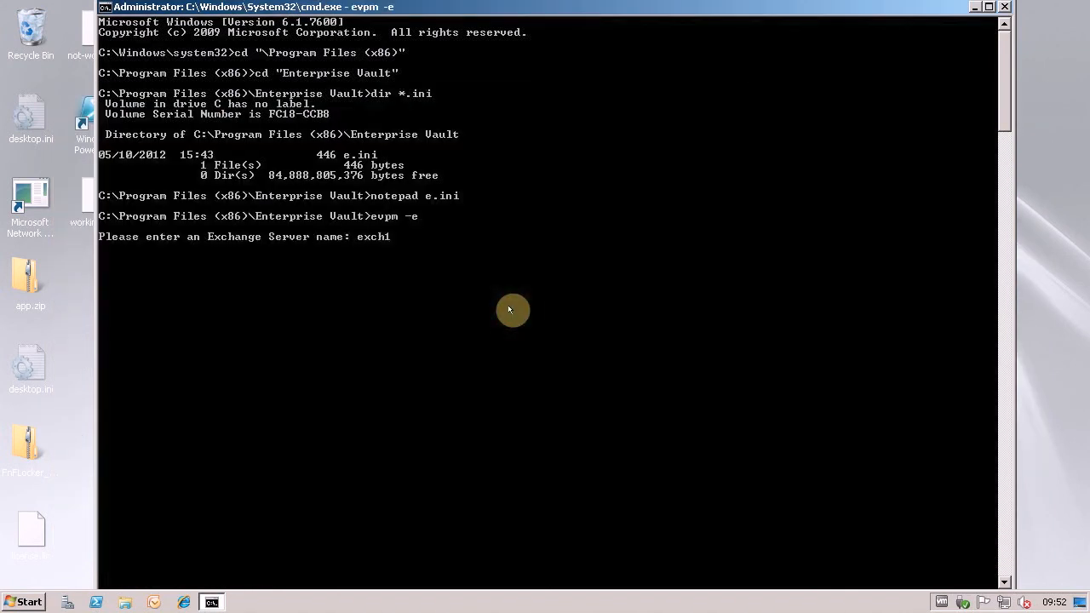
# - Run evpm -e against server exch1 with the e.ini path so mailbox a1 is processed
pyautogui.press('enter')
pyautogui.write('c:\\program files (x86)\\enterprise vault\\e.ini')
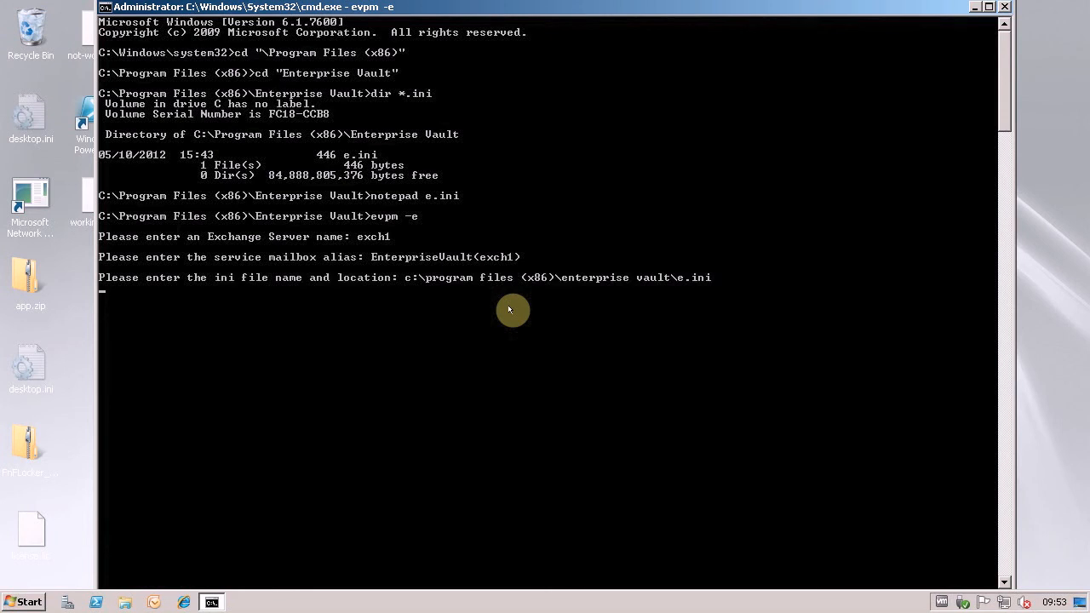
pyautogui.press('enter')
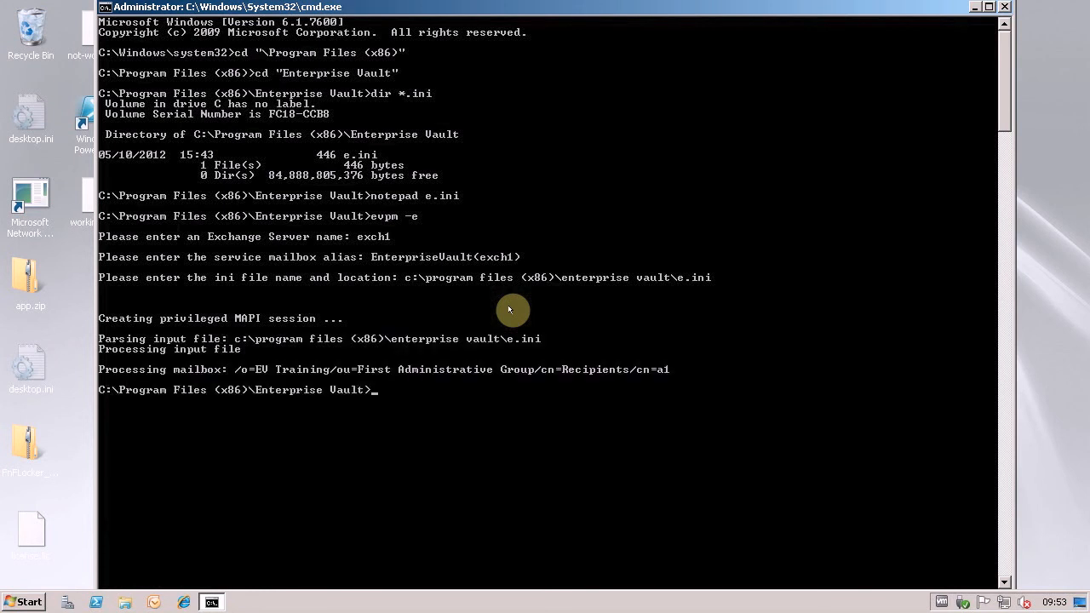
pyautogui.moveTo(102, 278)
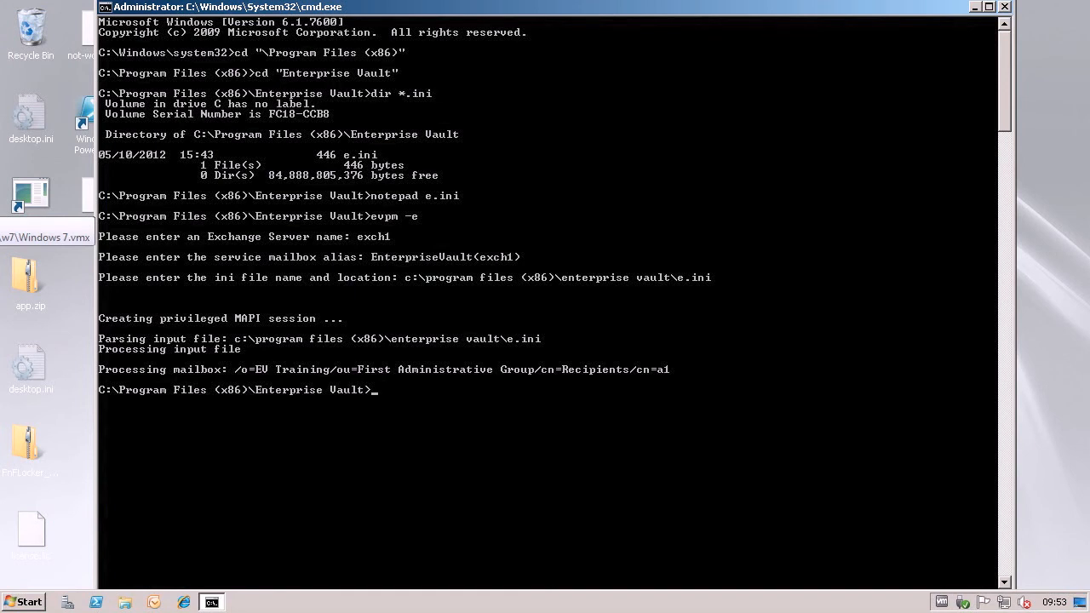
# - View the Sent Items Enterprise Vault policy, now reading 'Do not archive'
pyautogui.click(233, 596)
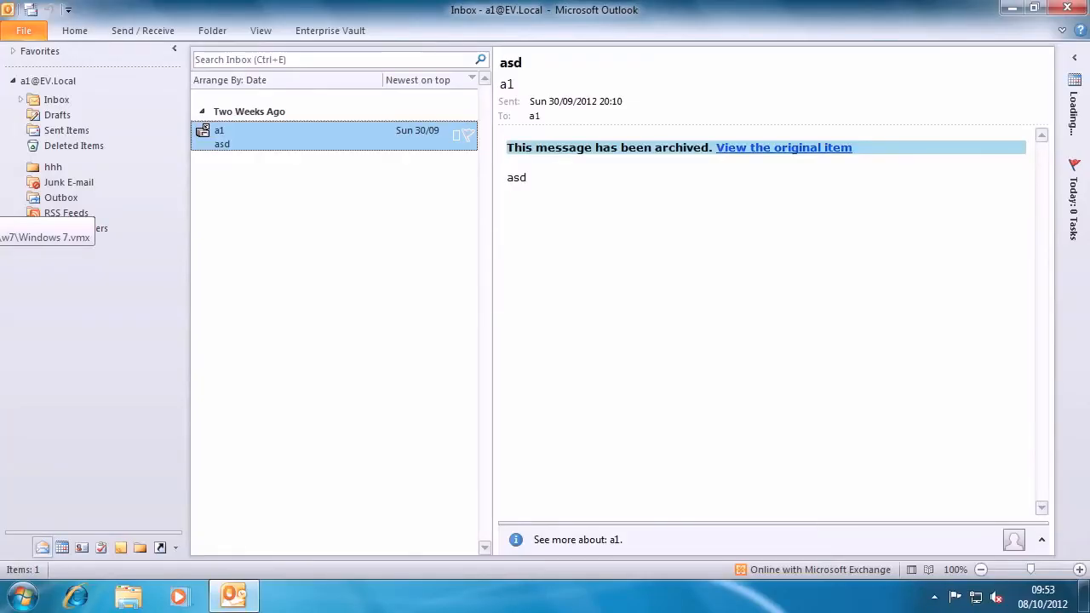
pyautogui.rightClick(67, 129)
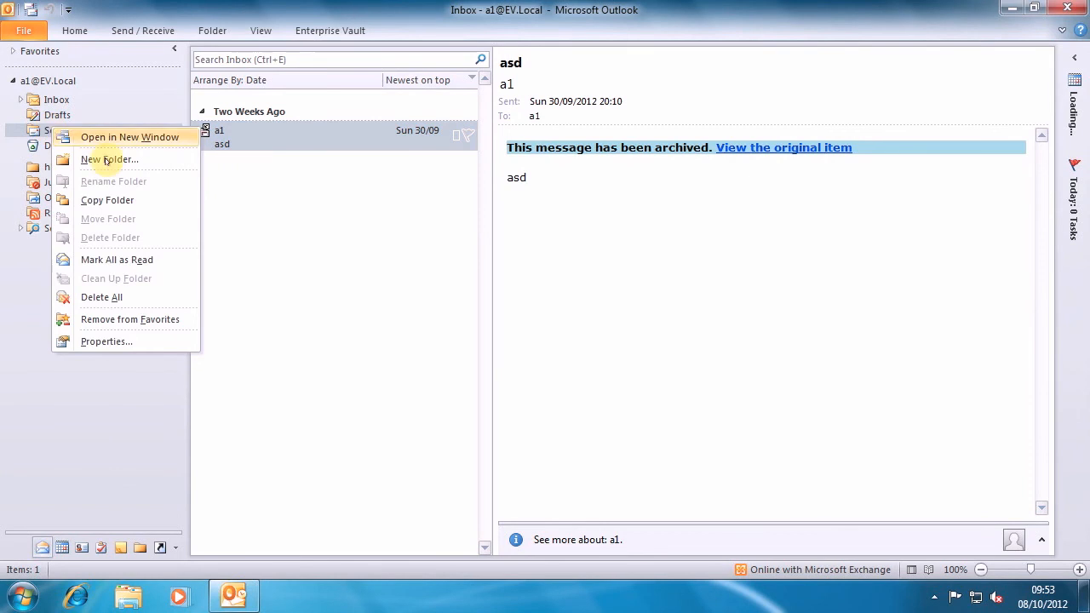
pyautogui.click(106, 341)
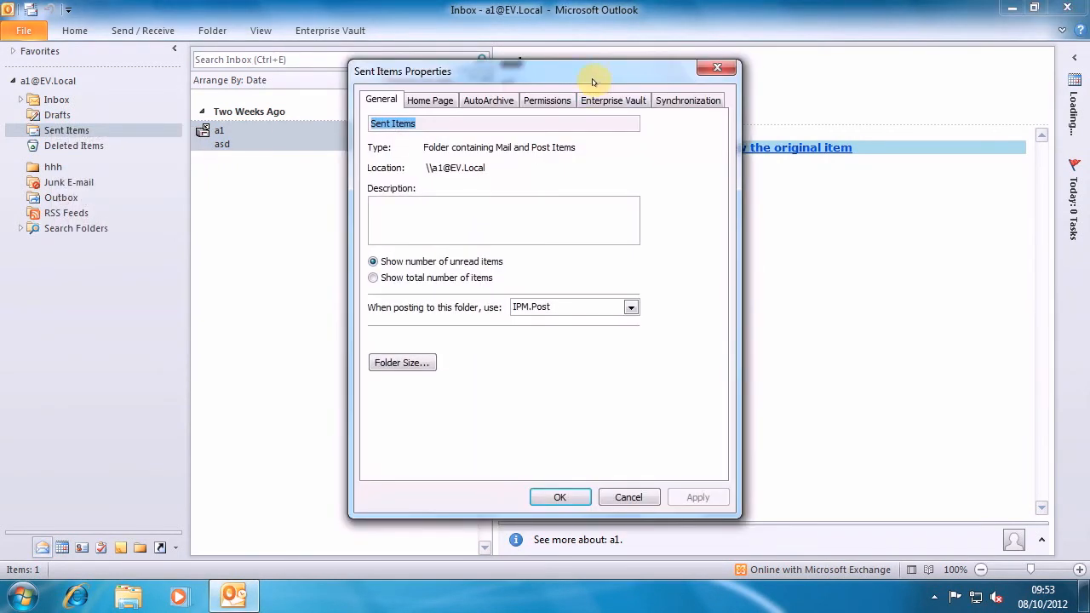
pyautogui.click(613, 99)
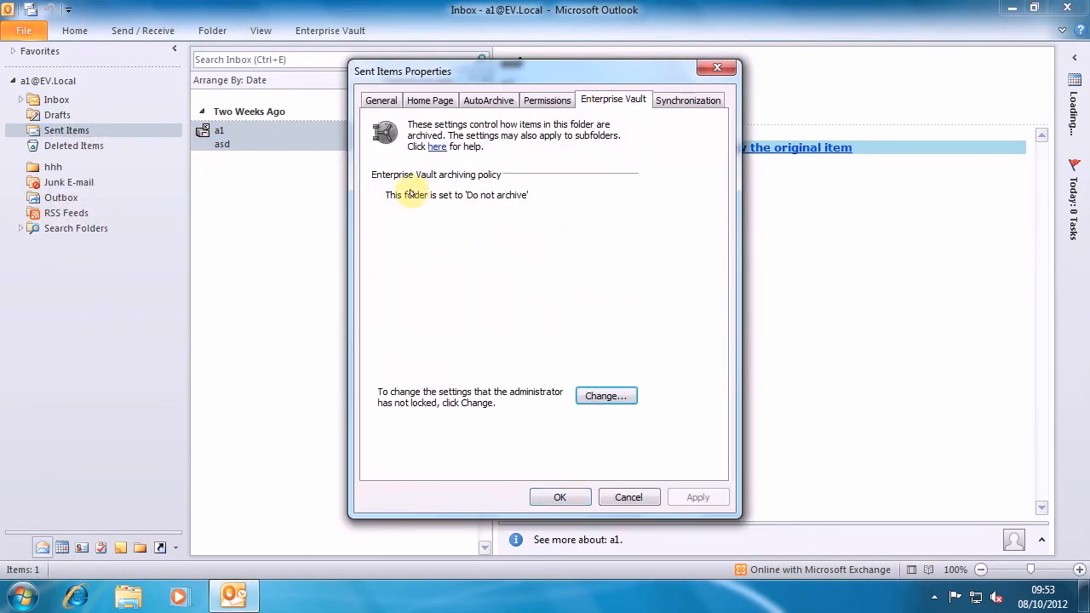
pyautogui.moveTo(470, 218)
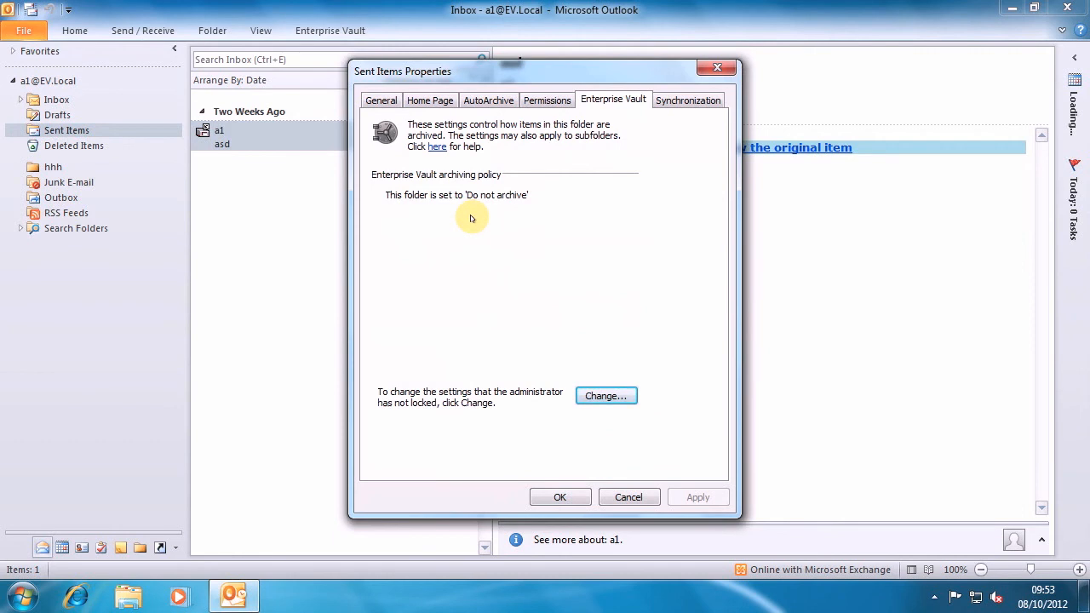
pyautogui.moveTo(464, 215)
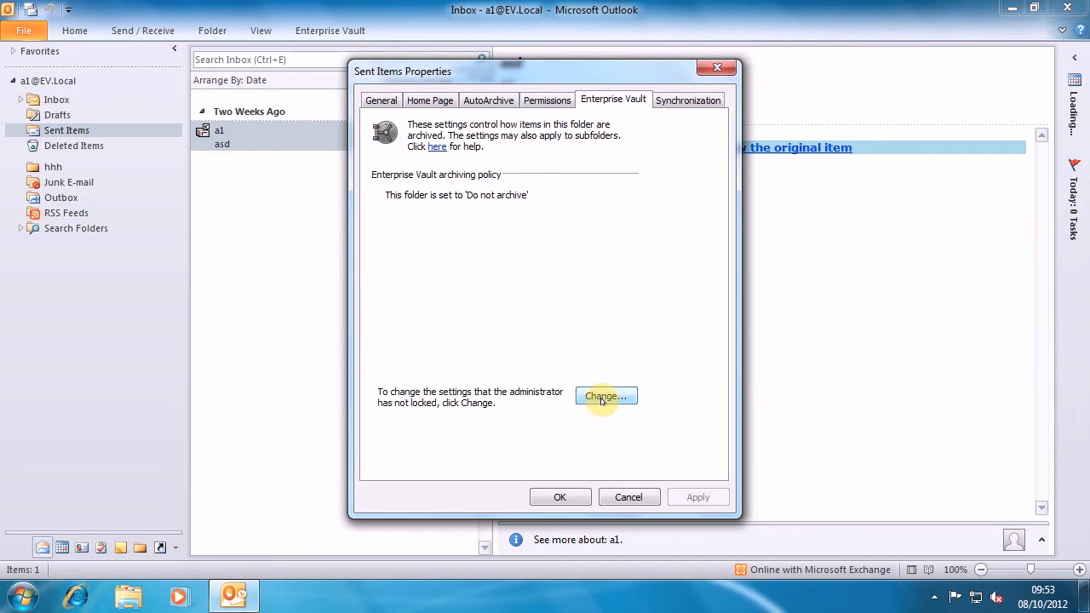
# - Check the Change… archiving options are still editable, then cancel without changes
pyautogui.click(607, 395)
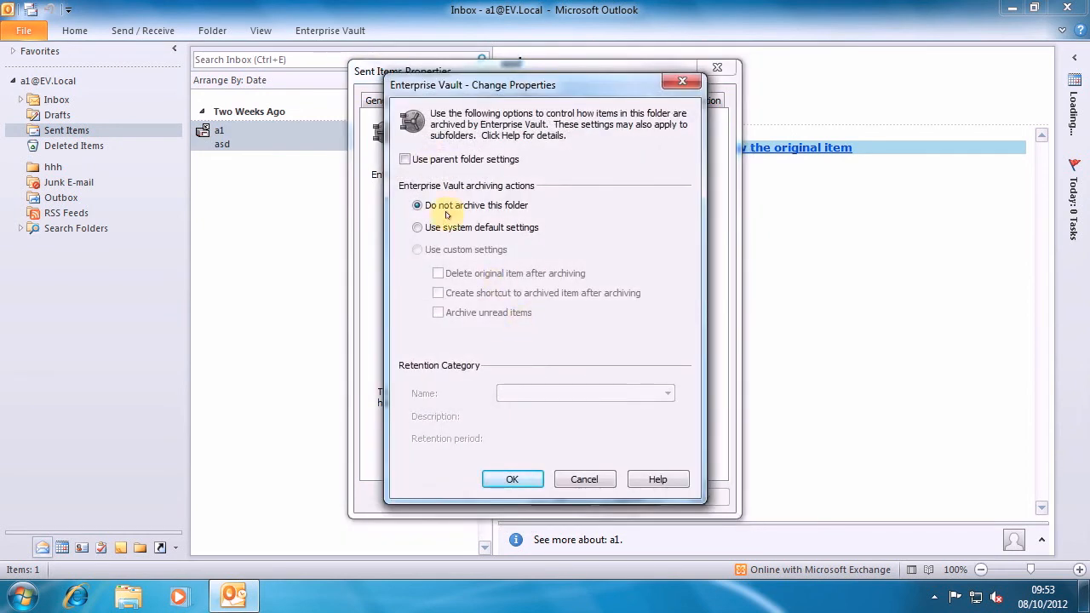
pyautogui.moveTo(584, 473)
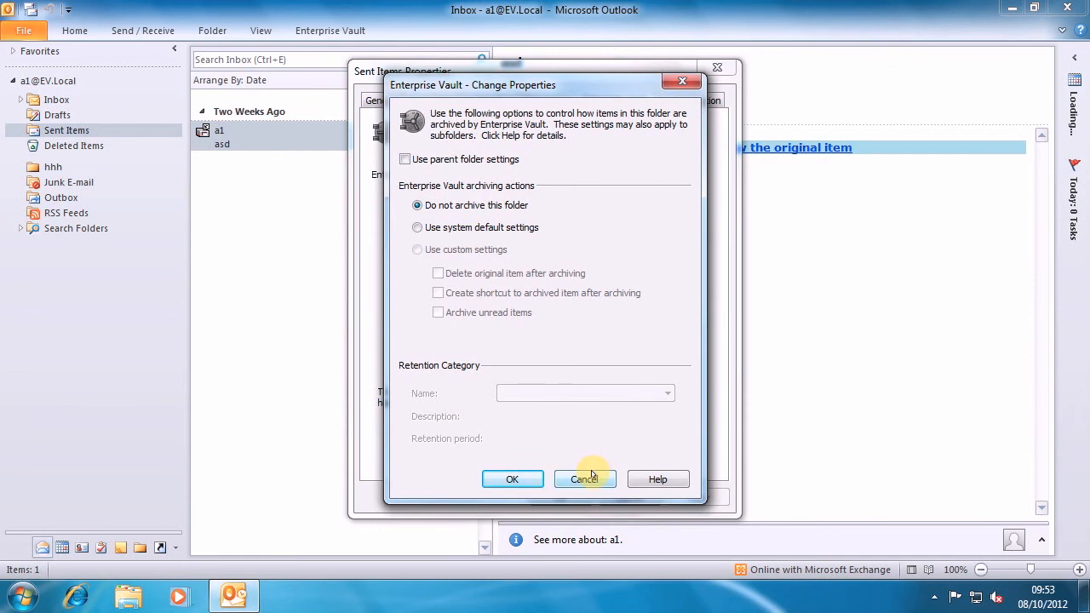
pyautogui.click(584, 479)
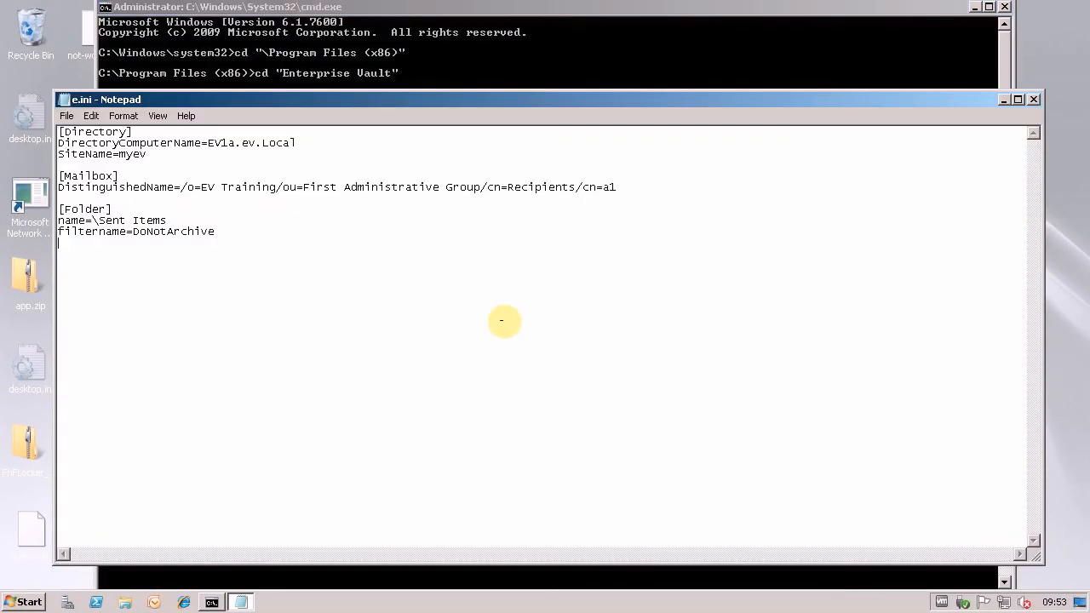
# - Add OverrideArchiveLocks=true under filtername=DoNotArchive in e.ini's [Folder] section
pyautogui.write('Override')
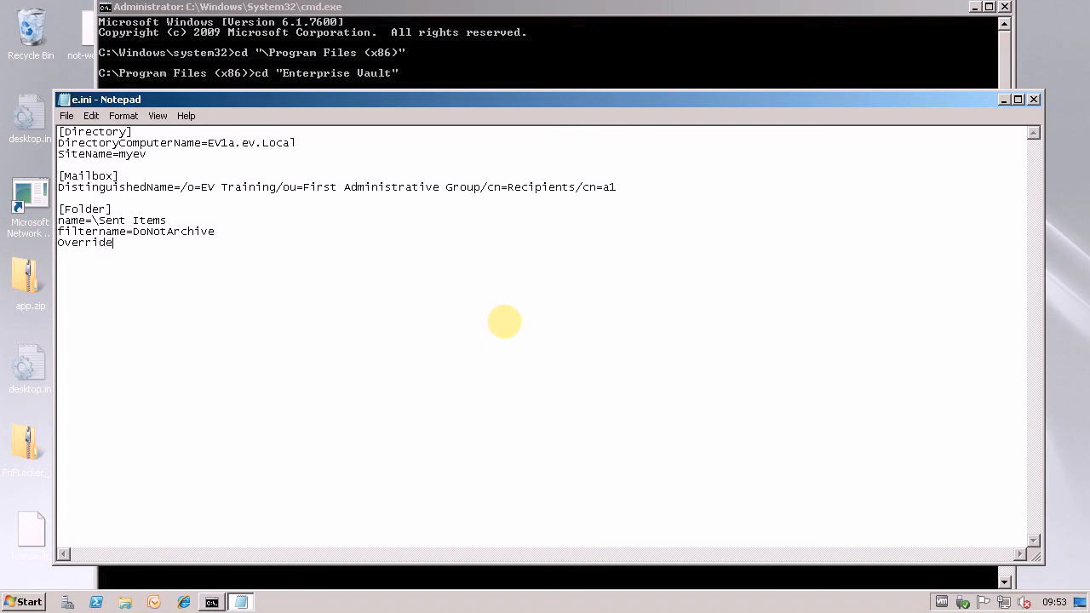
pyautogui.write('Archive')
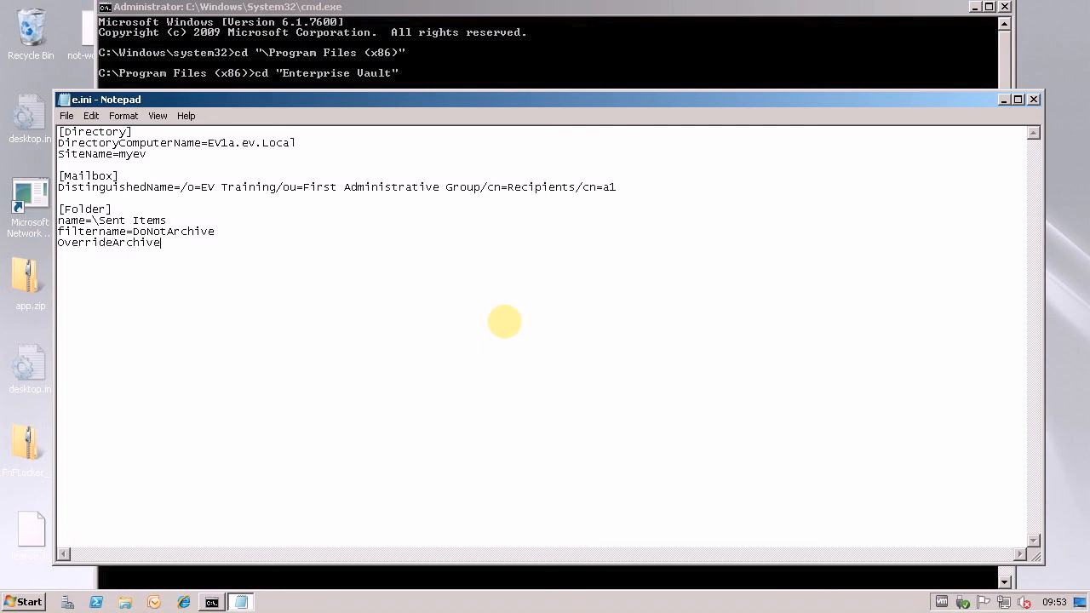
pyautogui.write('Locks=ture')
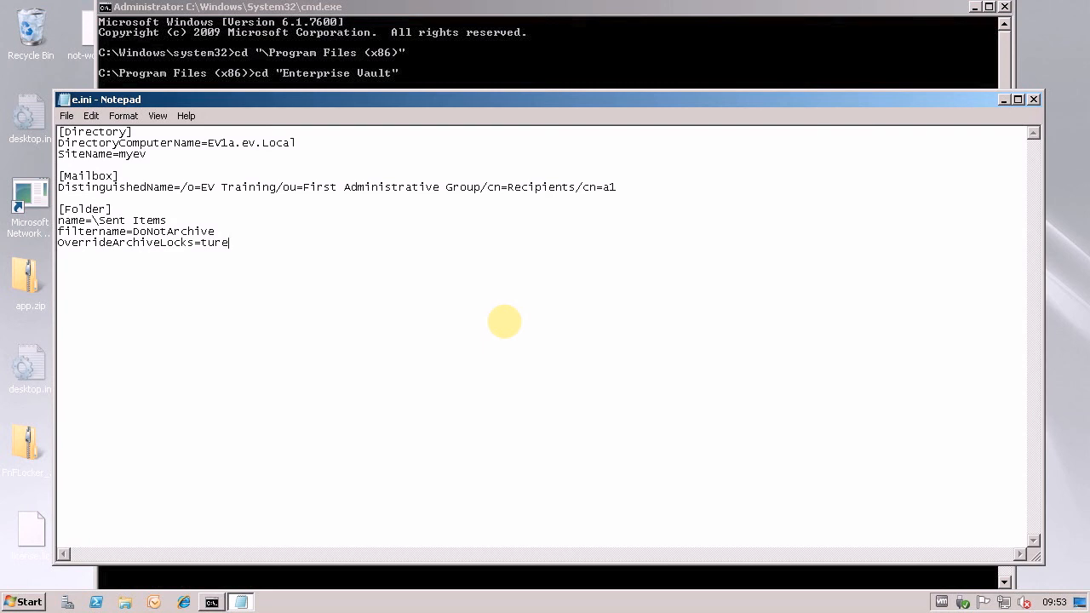
pyautogui.click(65, 116)
pyautogui.write('r')
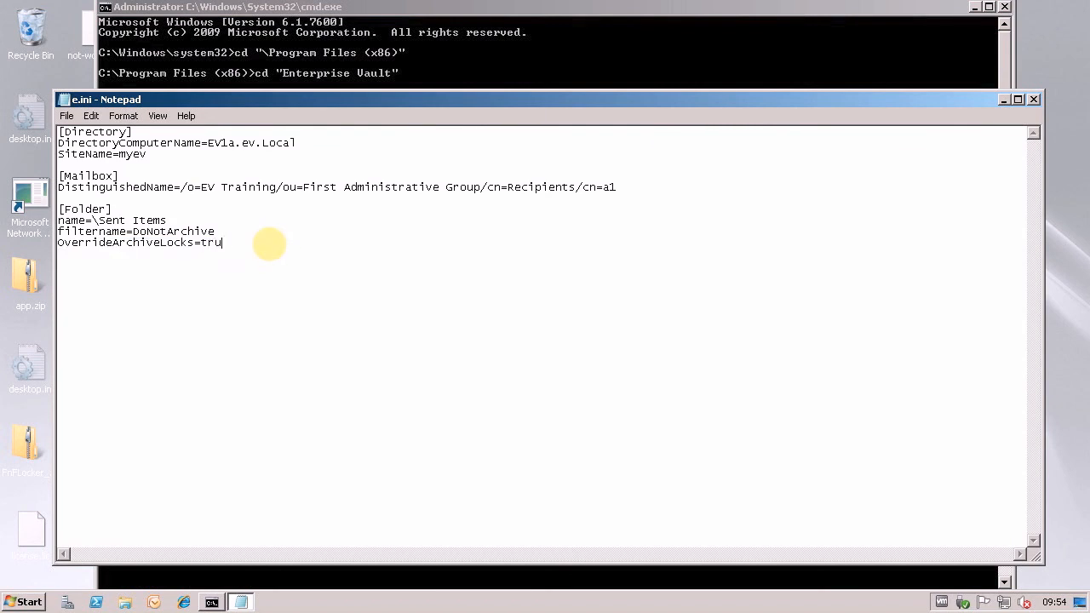
pyautogui.click(1032, 99)
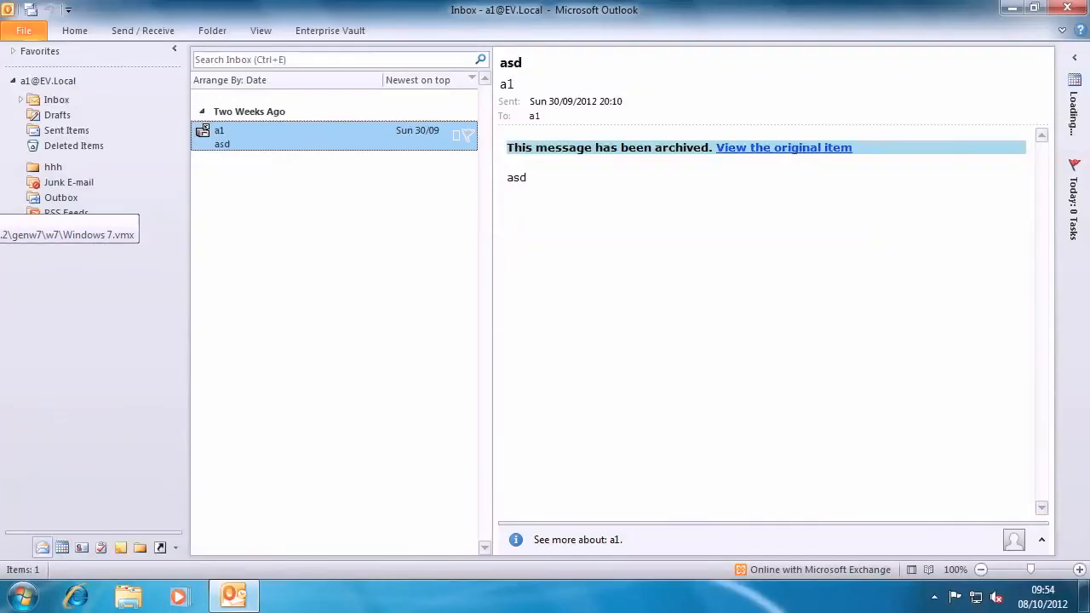
# - Verify Sent Items shows 'Do not archive' with 'You cannot change these settings', then close
pyautogui.rightClick(66, 130)
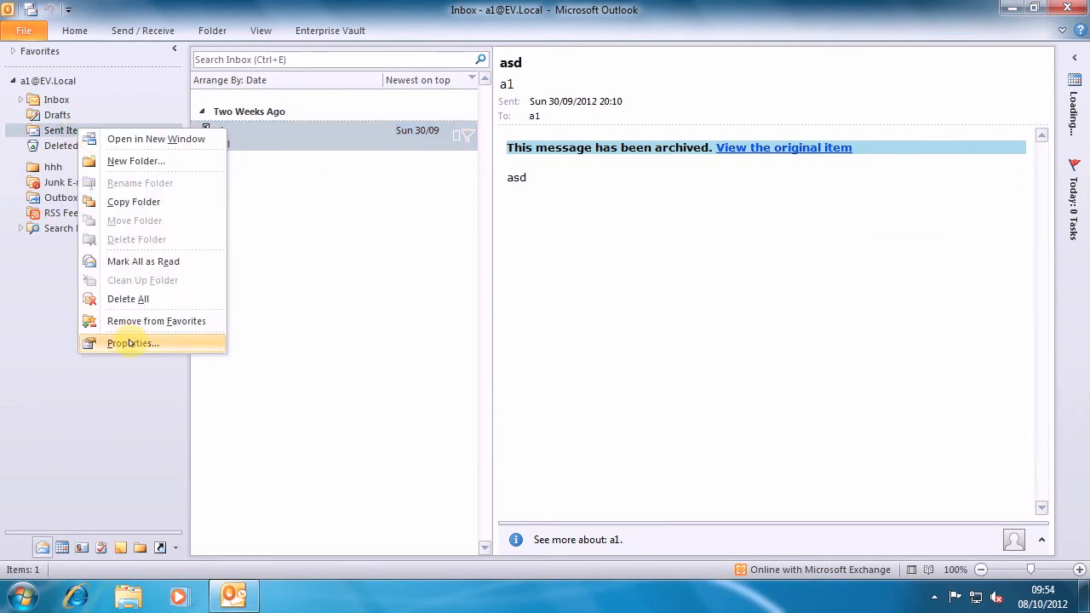
pyautogui.click(132, 342)
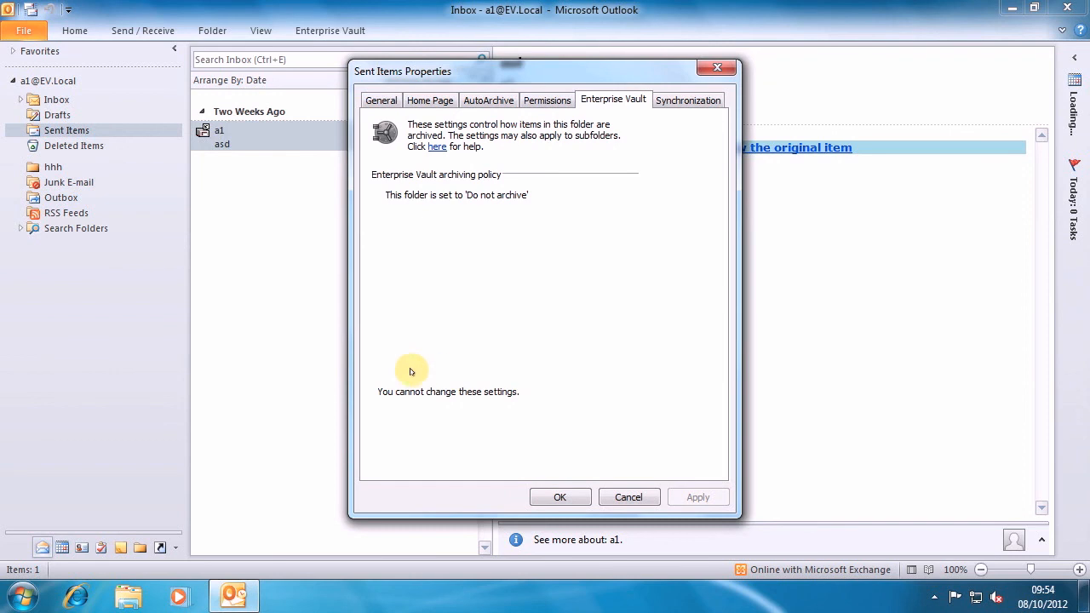
pyautogui.moveTo(515, 424)
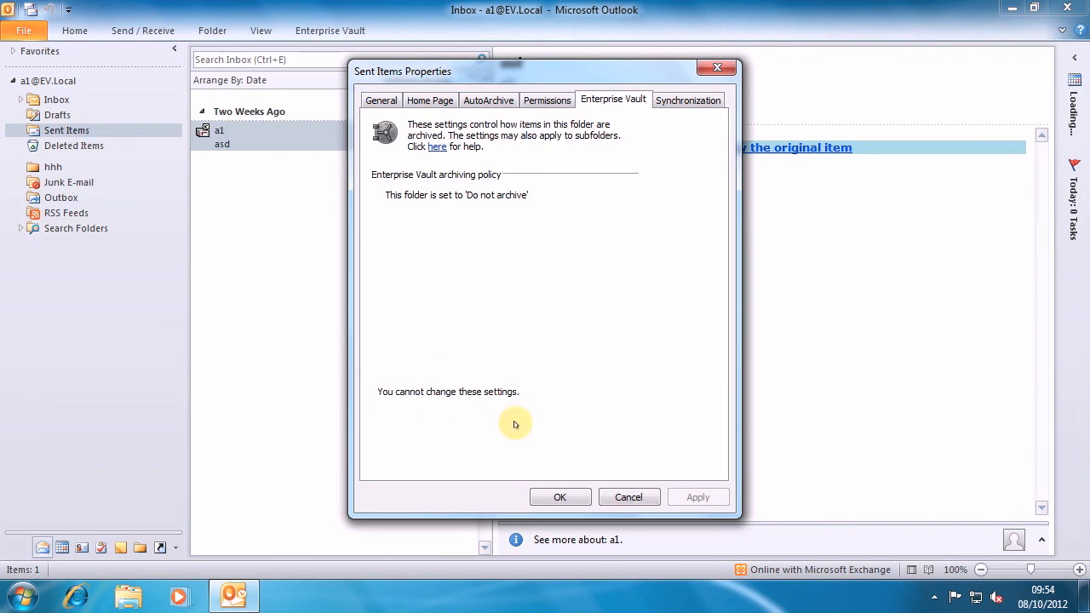
pyautogui.moveTo(380, 228)
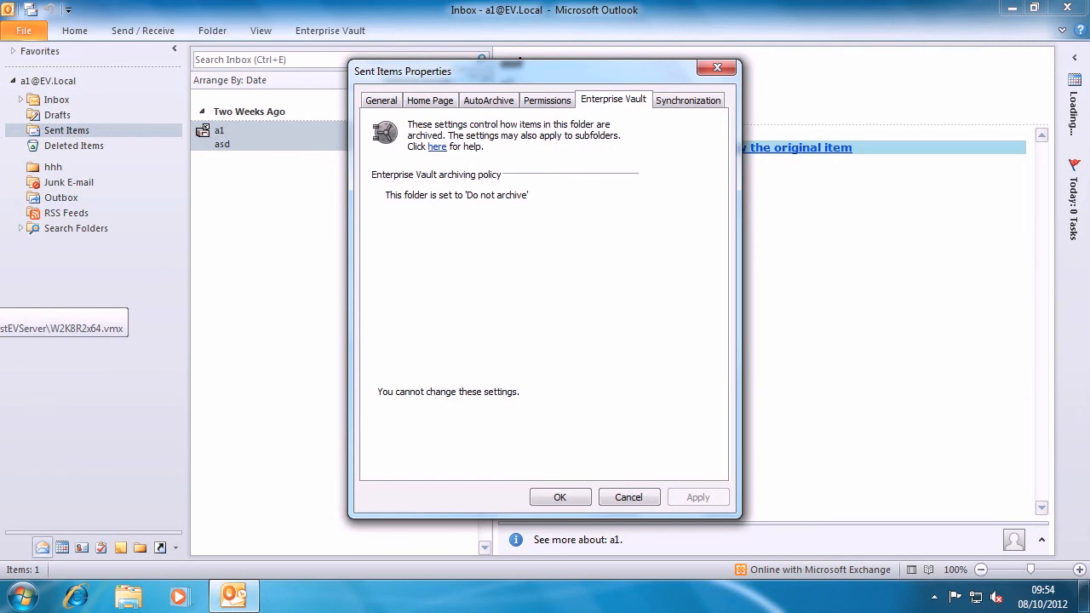
pyautogui.click(211, 603)
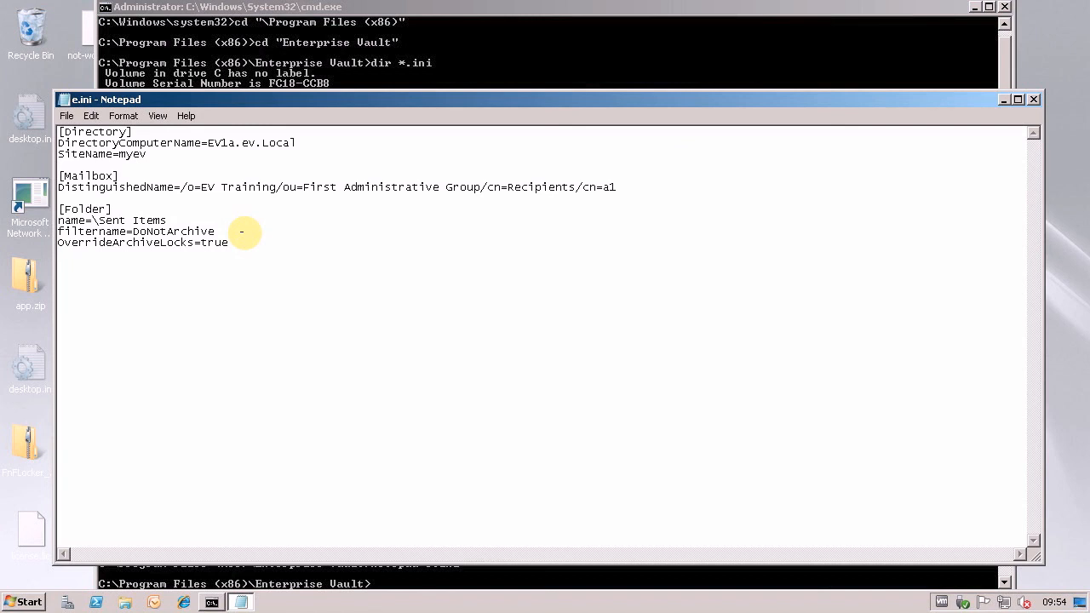
pyautogui.moveTo(242, 245)
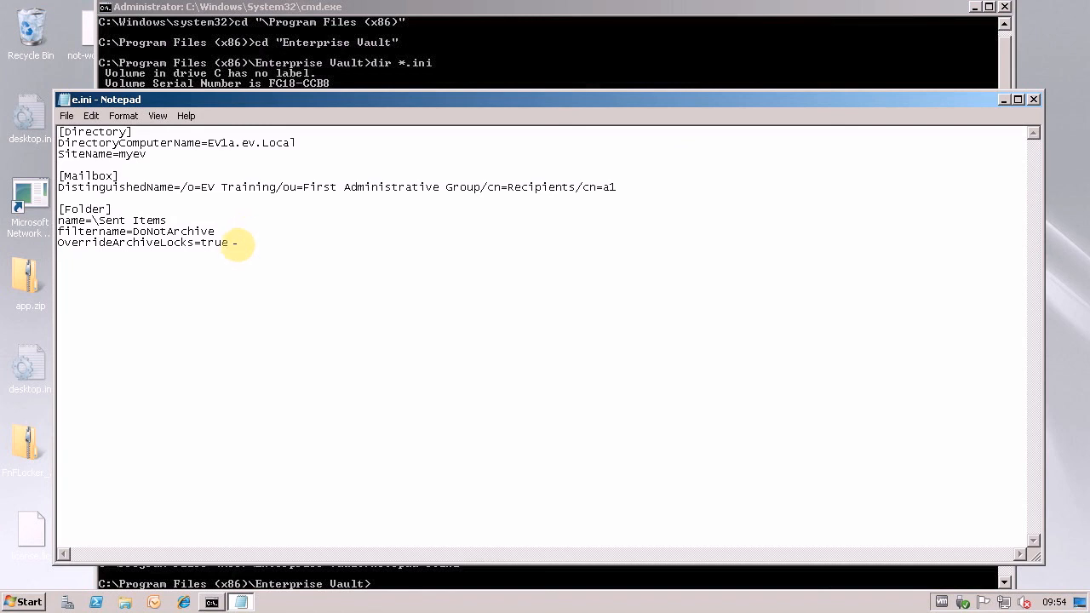